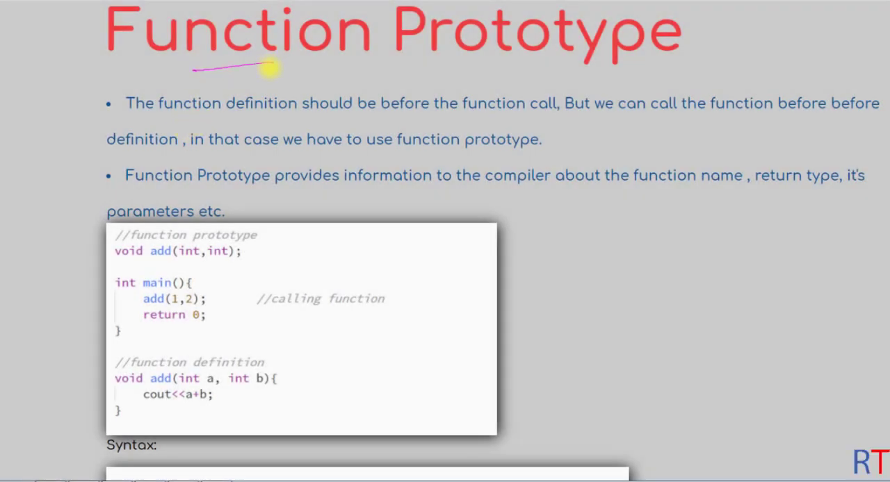
Underline the Function Prototype heading on the slide with the pen.
{"action": "left_click_drag", "start_coordinate": [462, 66], "coordinate": [546, 68]}
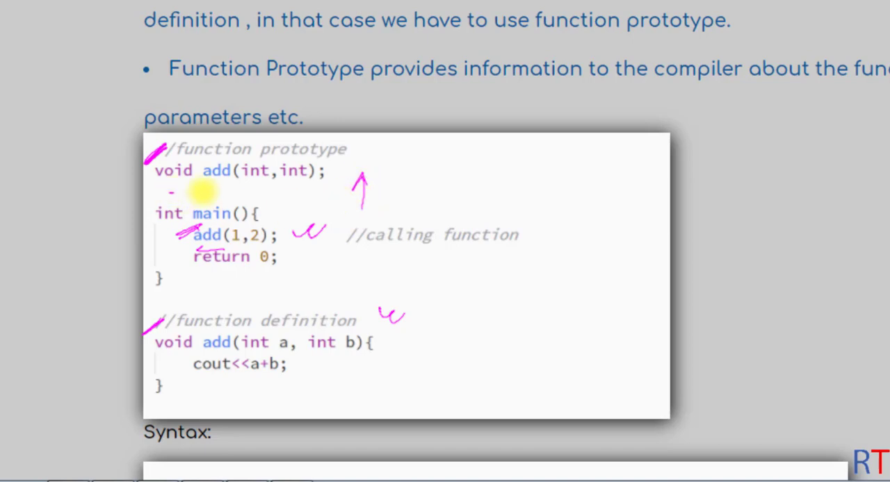
On the Syntax line, underline return_type and function_name and bracket the parameter list.
{"action": "scroll", "scroll_direction": "down", "scroll_amount": 3}
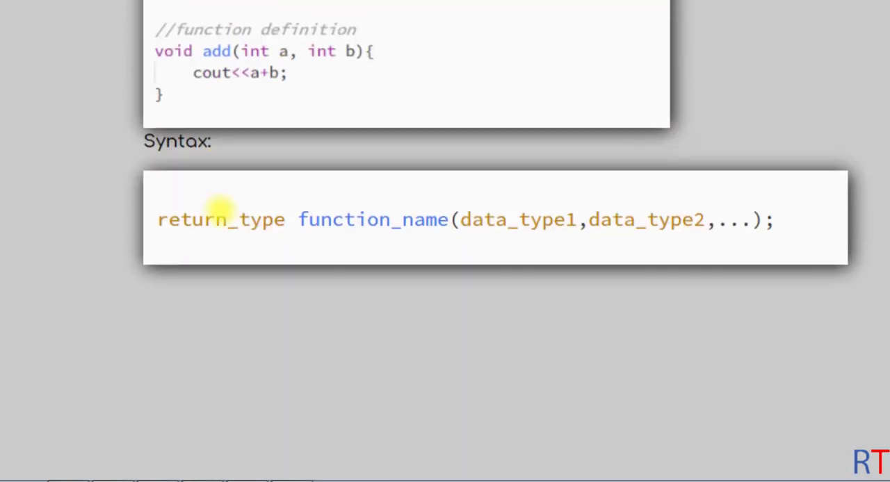
{"action": "scroll", "scroll_direction": "down", "scroll_amount": 3}
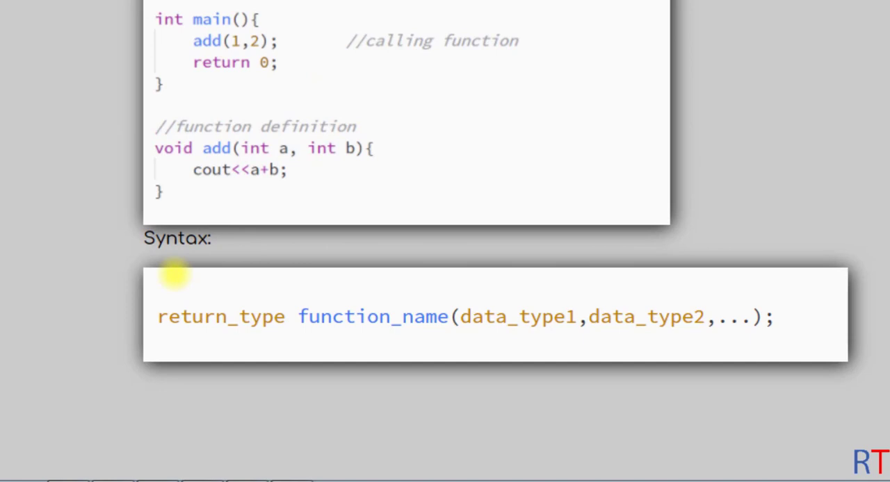
{"action": "left_click_drag", "start_coordinate": [158, 338], "coordinate": [255, 338]}
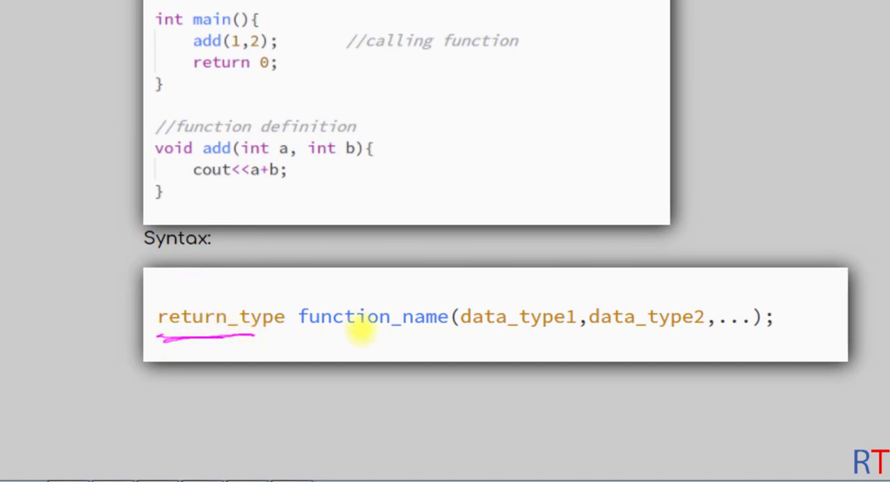
{"action": "left_click_drag", "start_coordinate": [316, 337], "coordinate": [406, 337]}
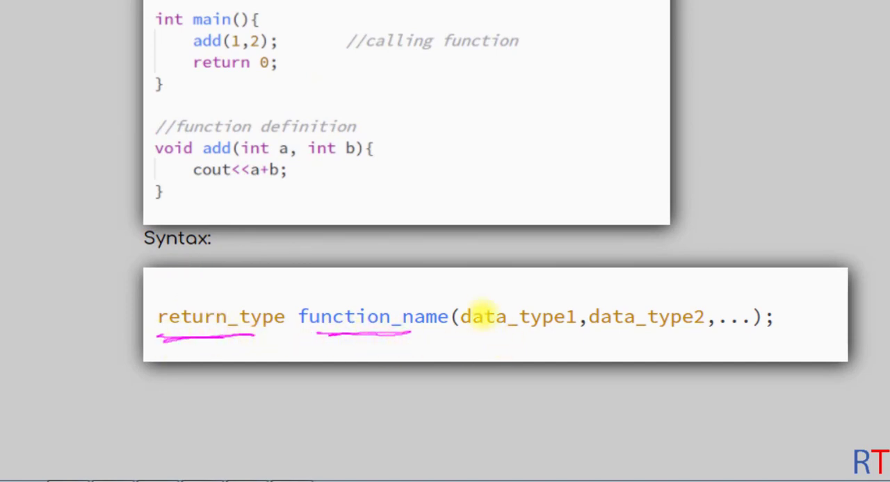
{"action": "left_click_drag", "start_coordinate": [459, 313], "coordinate": [750, 334]}
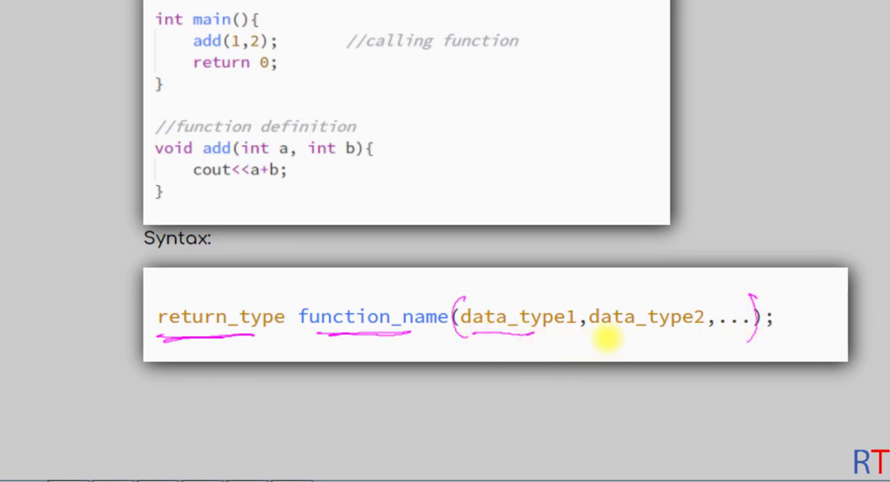
{"action": "left_click_drag", "start_coordinate": [590, 337], "coordinate": [709, 337]}
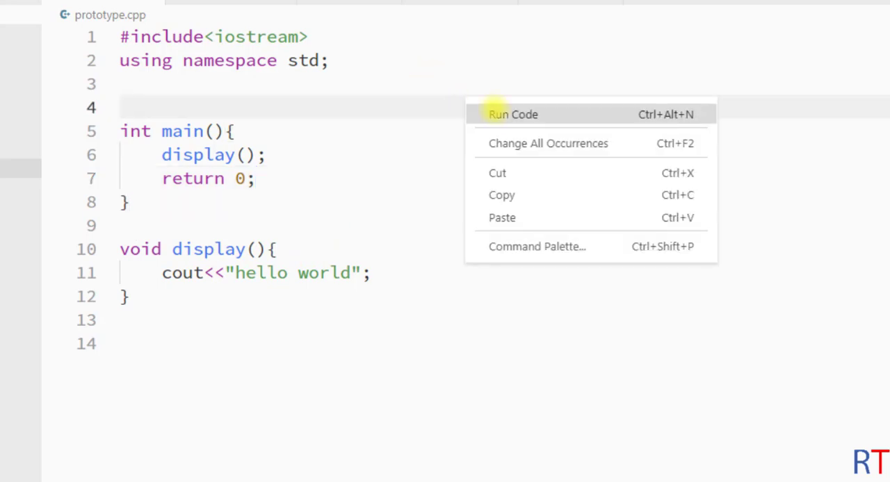
Run prototype.cpp, then mark the display() call and its later definition.
{"action": "left_click", "coordinate": [512, 114]}
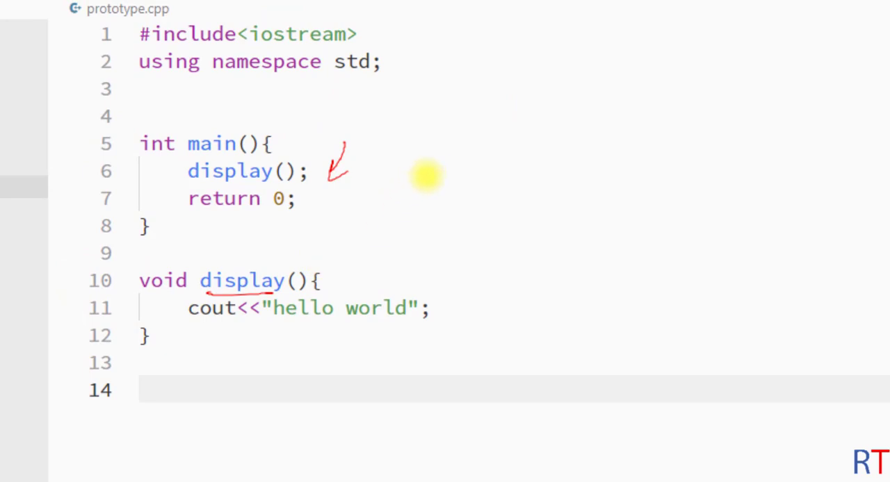
{"action": "left_click_drag", "start_coordinate": [427, 174], "coordinate": [428, 108]}
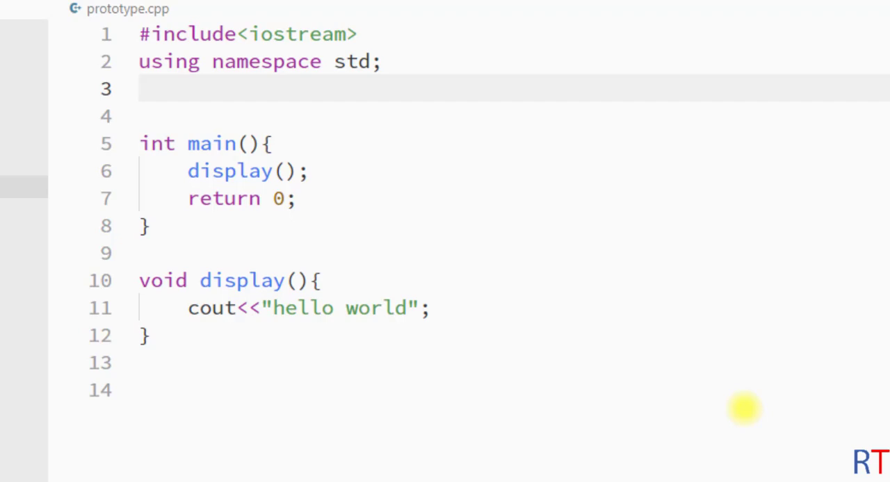
Type the void display(); prototype on line 3 using autocomplete.
{"action": "type", "text": "vod"}
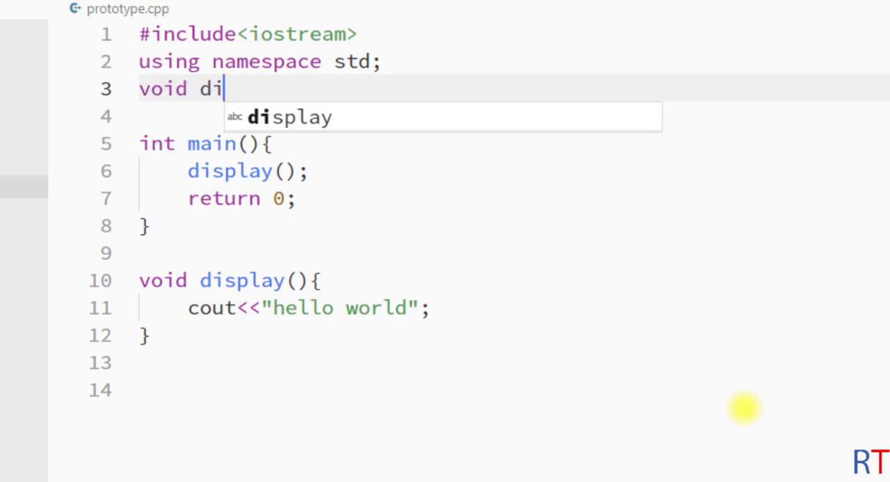
{"action": "key", "text": "Tab"}
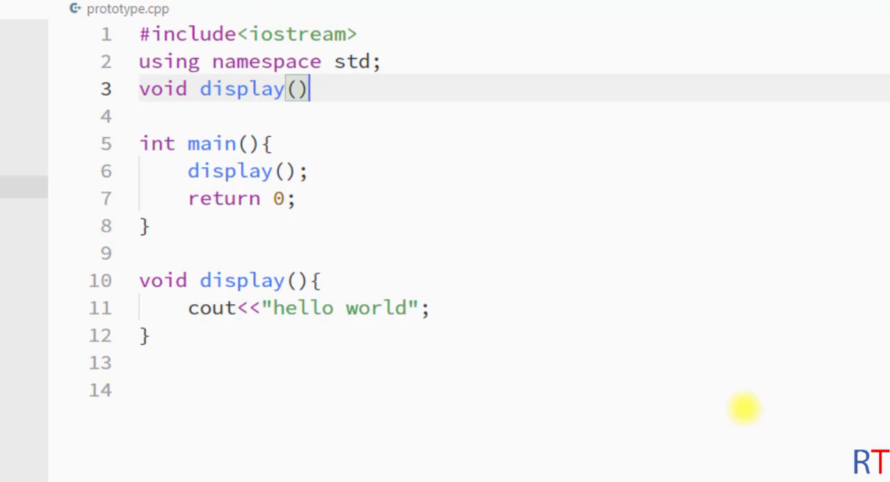
{"action": "type", "text": ";"}
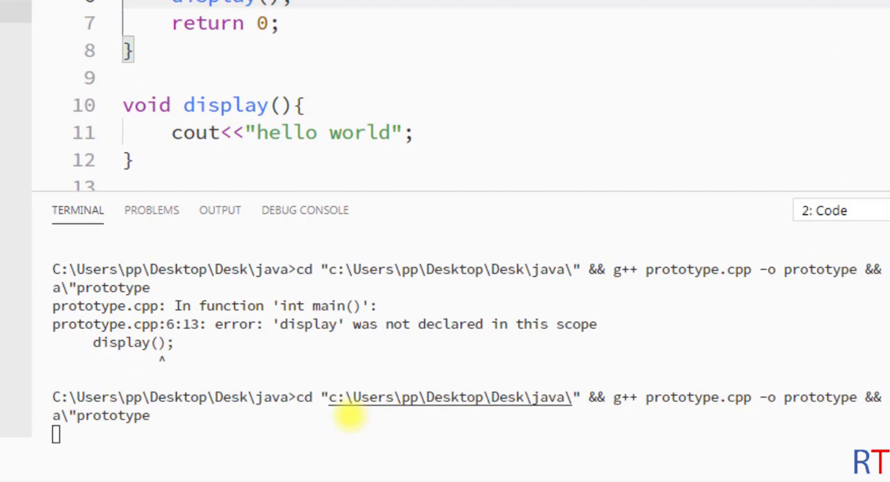
Close the terminal and draw a tick mark beside the void display(); prototype.
{"action": "key", "text": "Enter"}
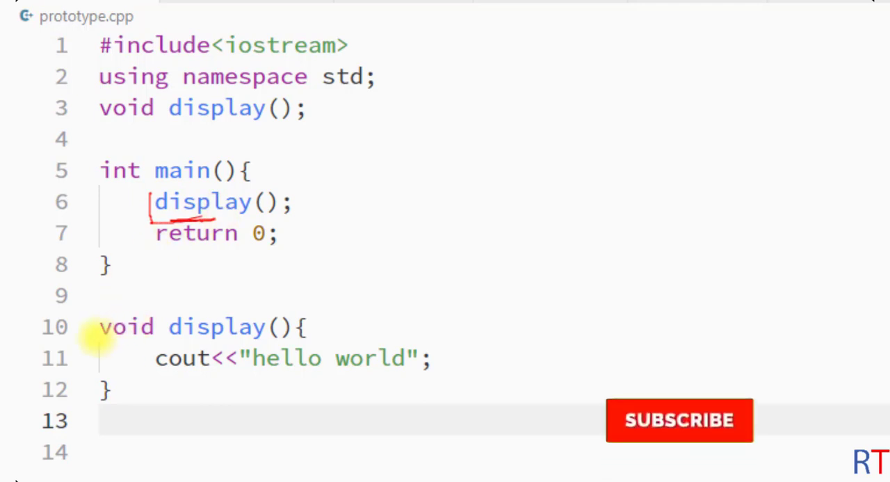
{"action": "left_click", "coordinate": [680, 419]}
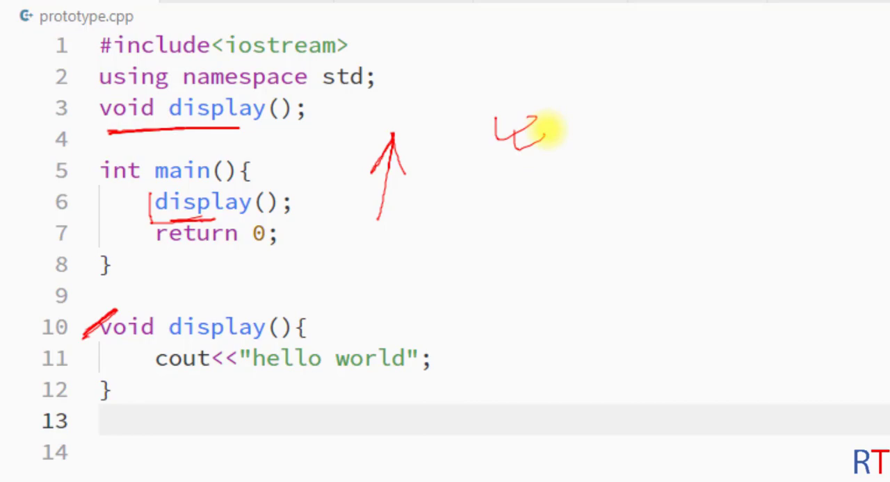
{"action": "left_click_drag", "start_coordinate": [542, 132], "coordinate": [493, 174]}
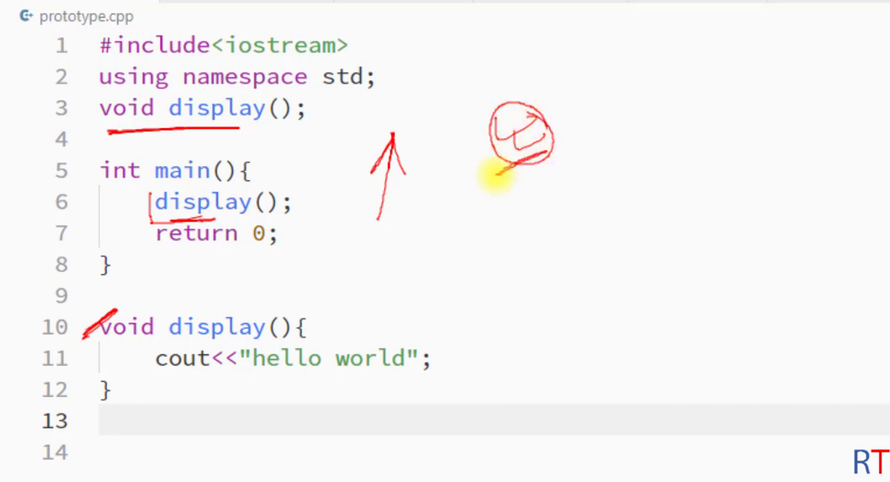